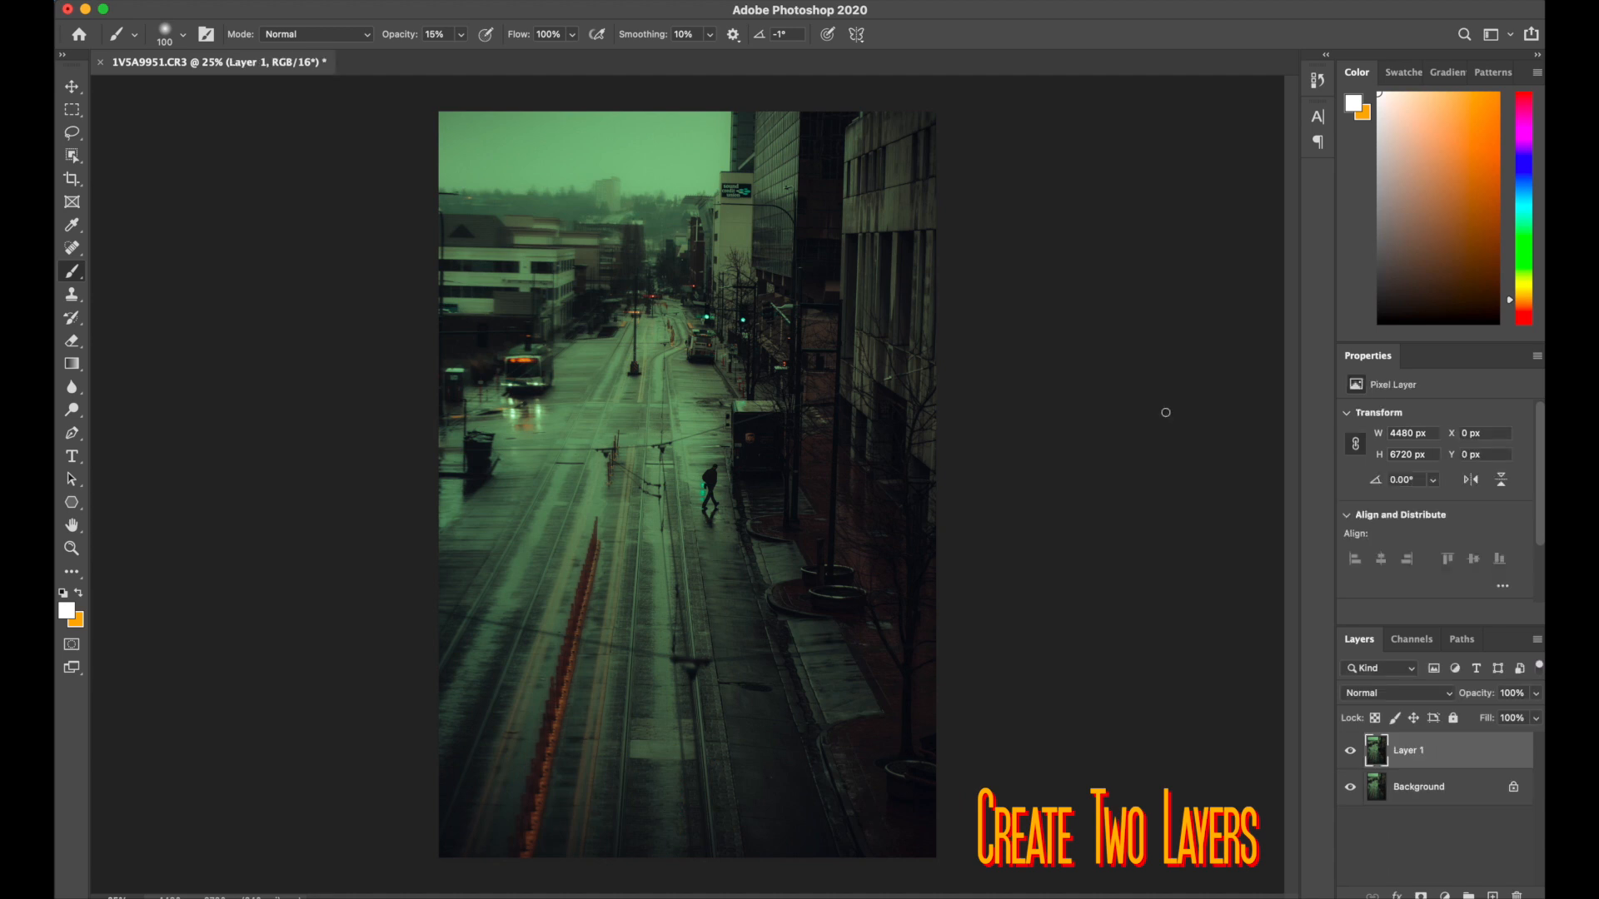
Duplicate Layer 1 with Cmd+J, creating Layer 1 copy above it
key(cmd+j)
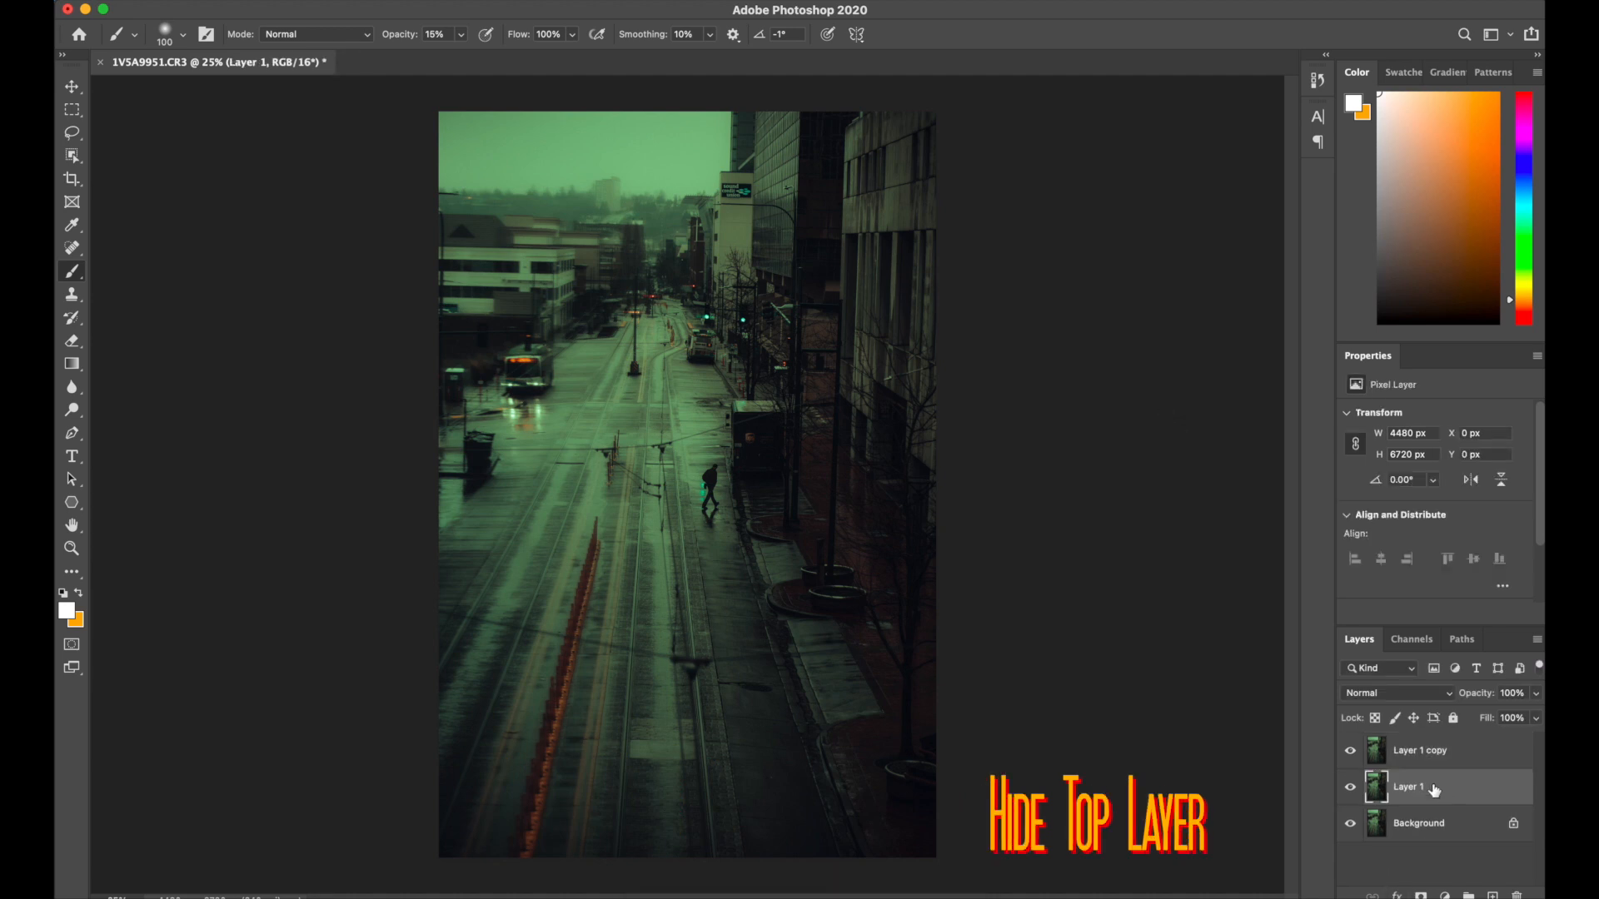
Hide Layer 1 copy so only Layer 1 and the Background show
click(1348, 750)
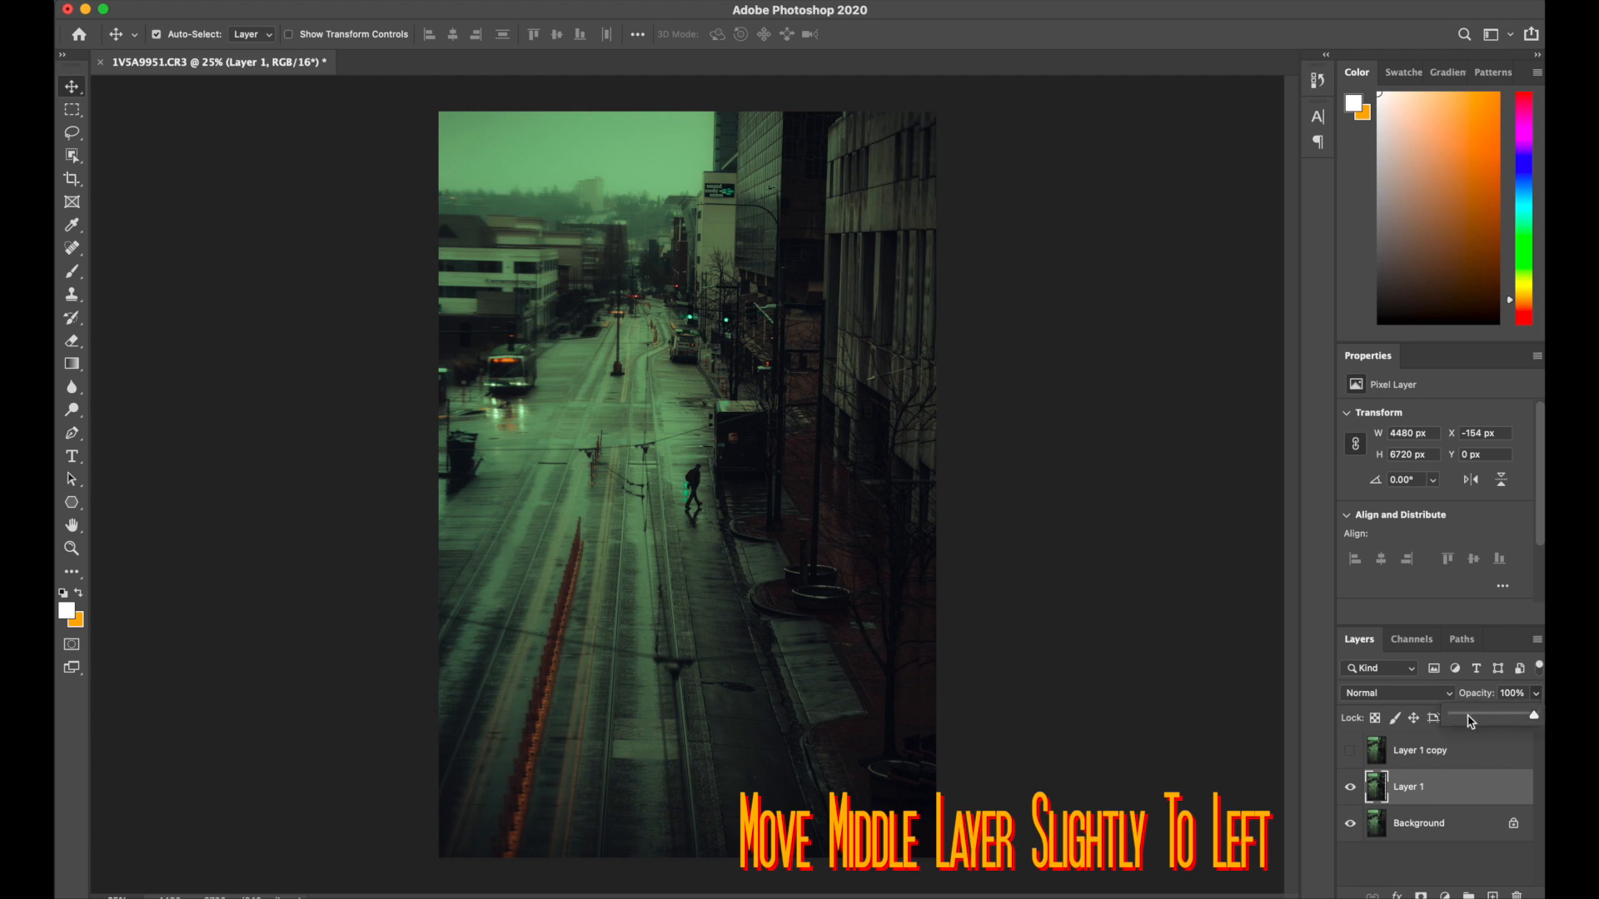
Fade Layer 1 to about 29% opacity, then show Layer 1 copy again
drag(1529, 716, 1453, 716)
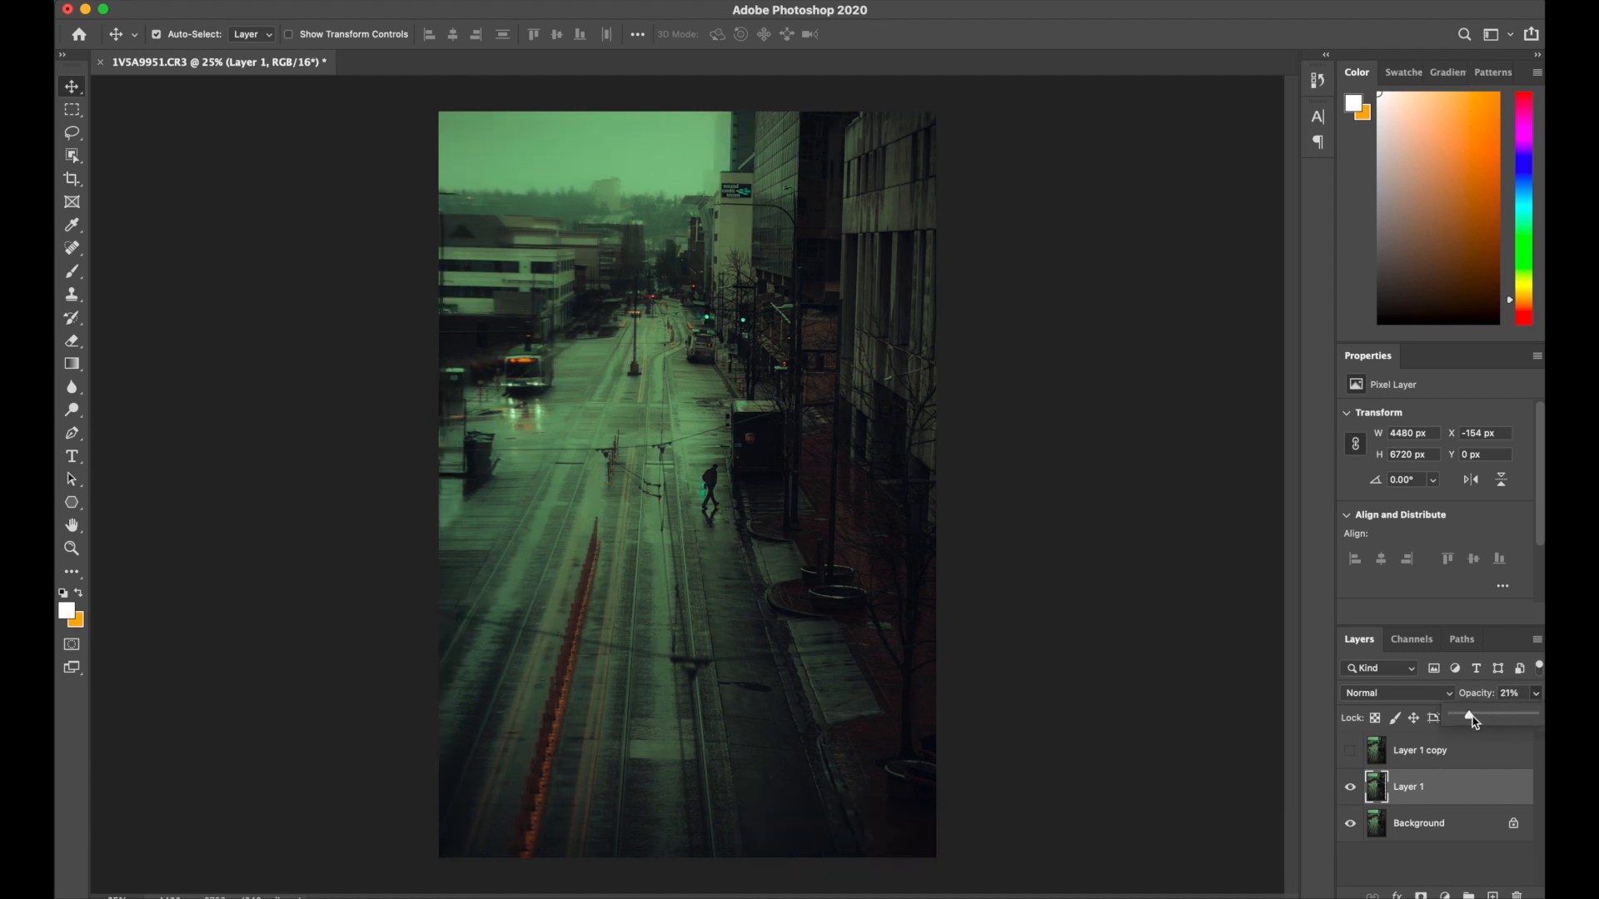
drag(1471, 717, 1479, 717)
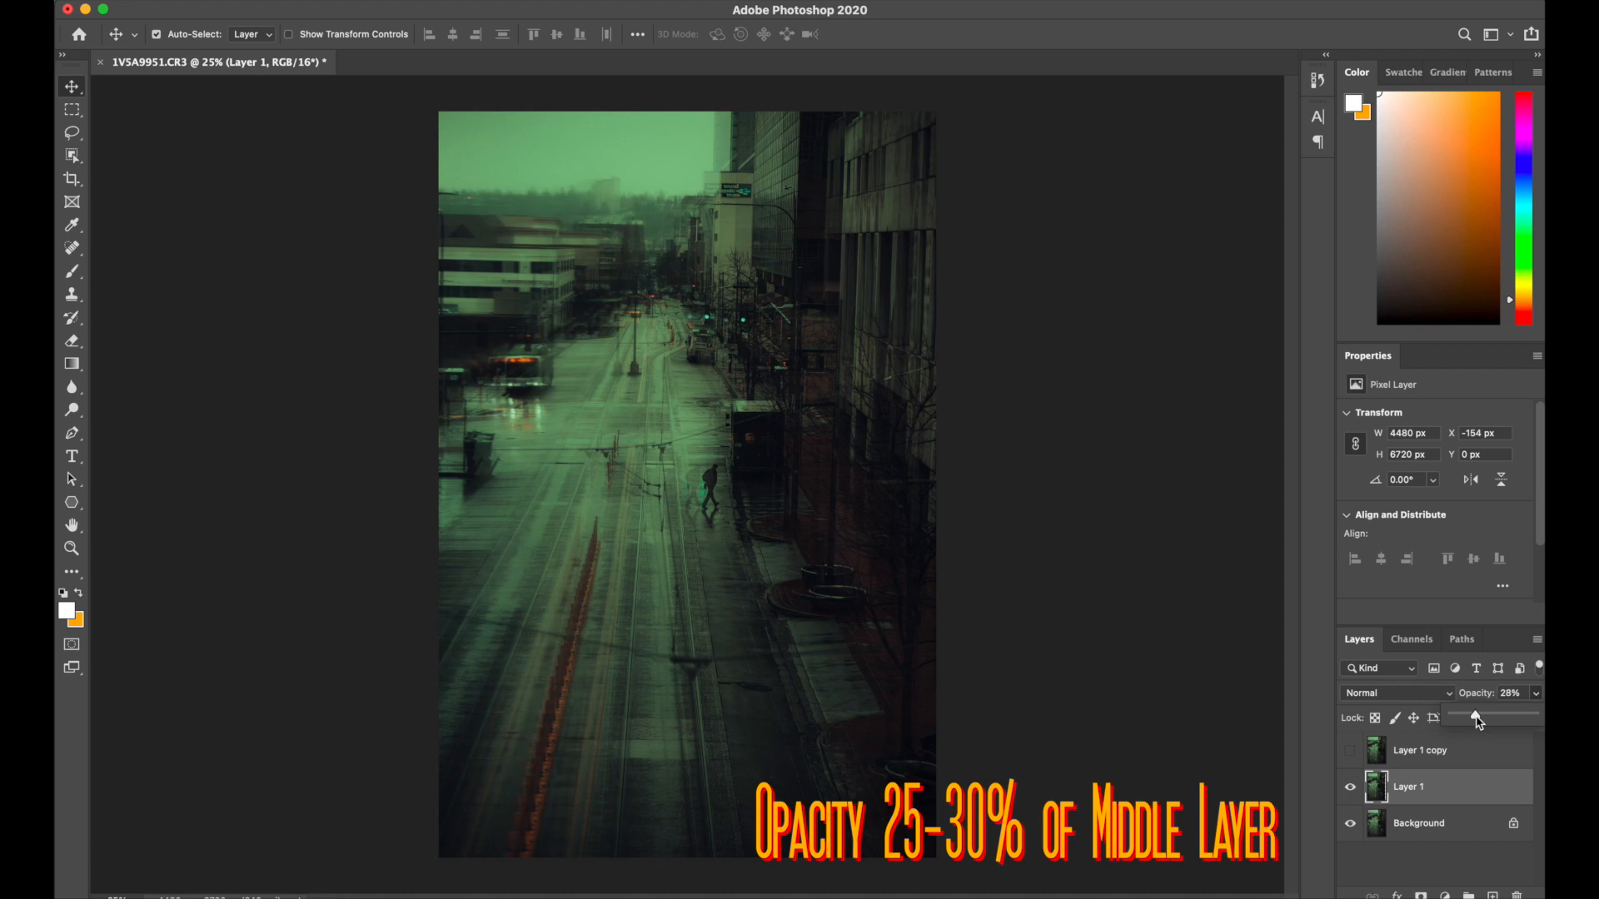
drag(1476, 717, 1476, 713)
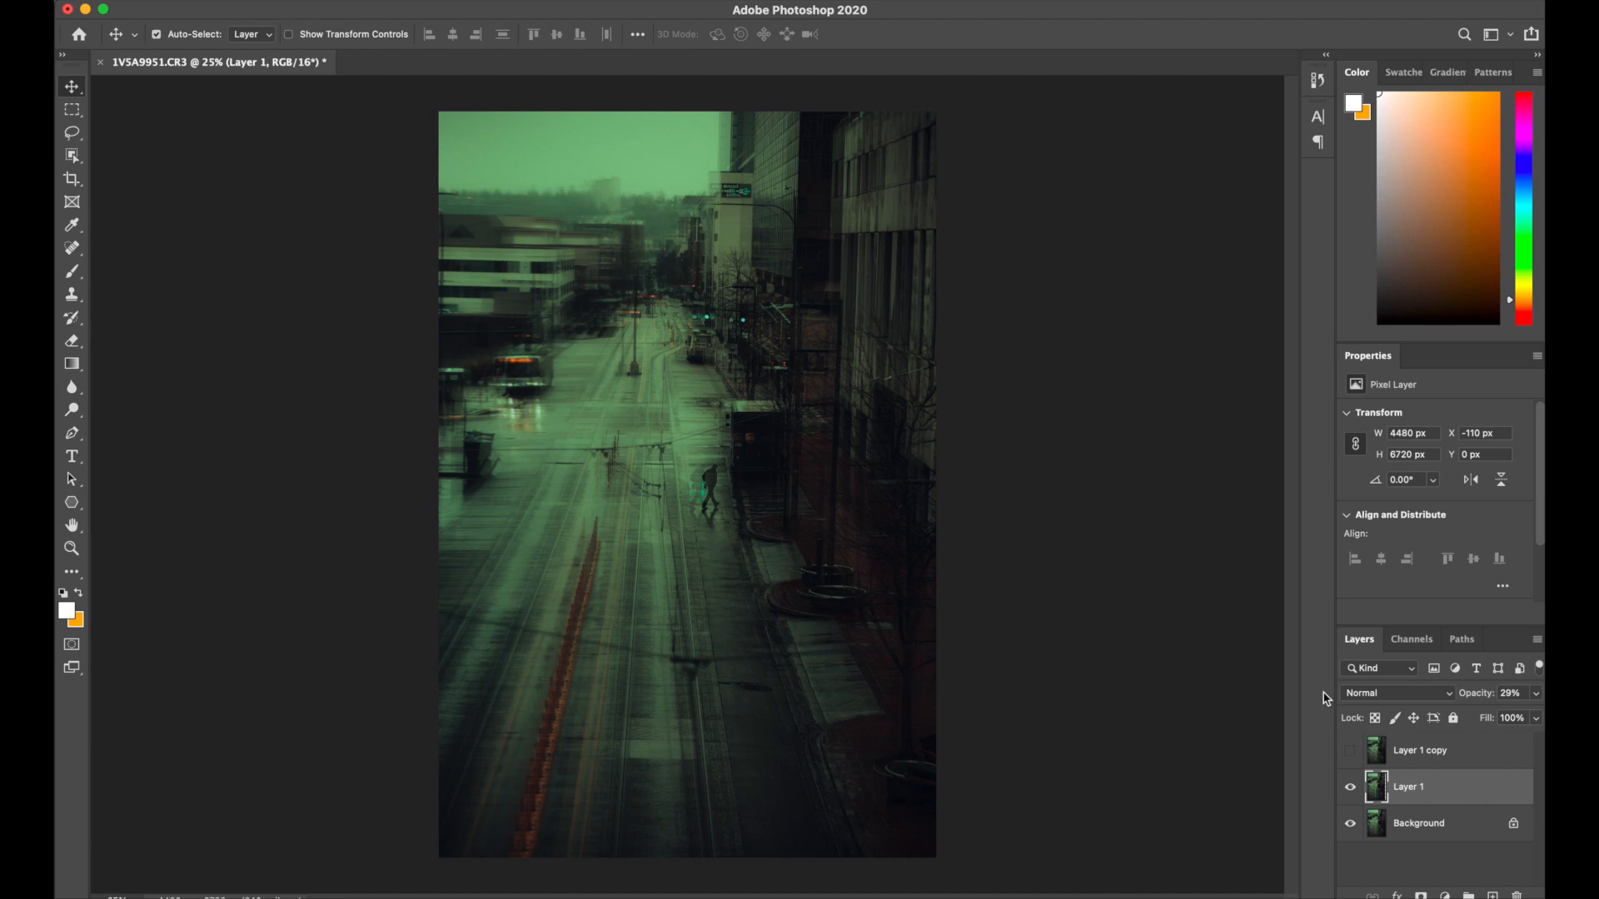
click(1349, 750)
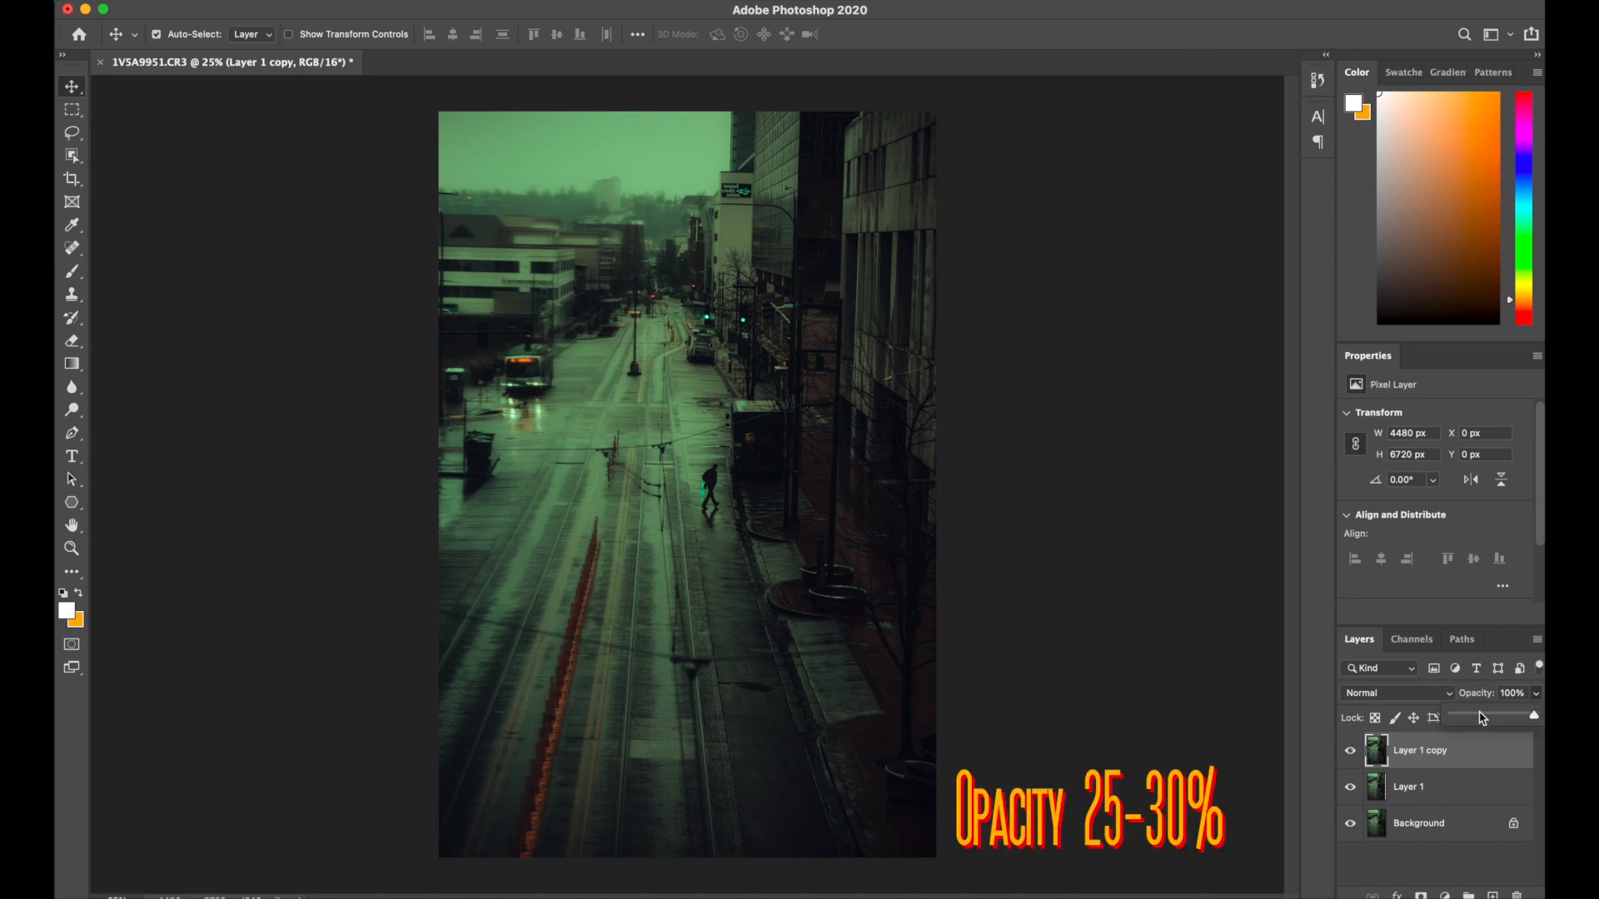
Fade Layer 1 copy to about 25% opacity for a second faint ghost
drag(1530, 714, 1469, 713)
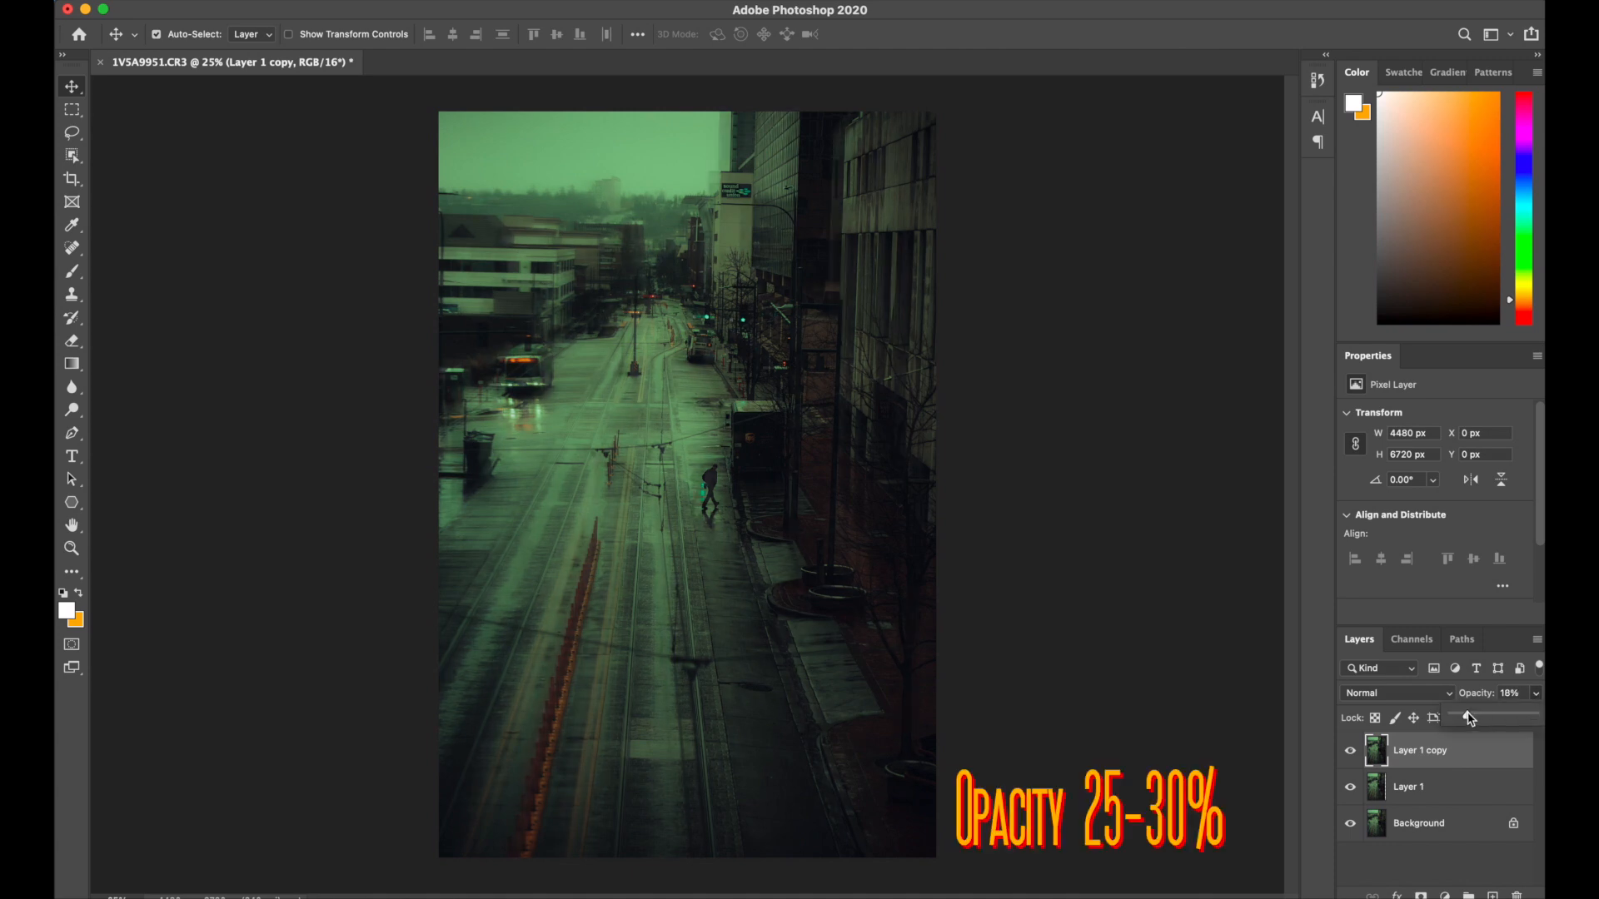
drag(1467, 718, 1474, 717)
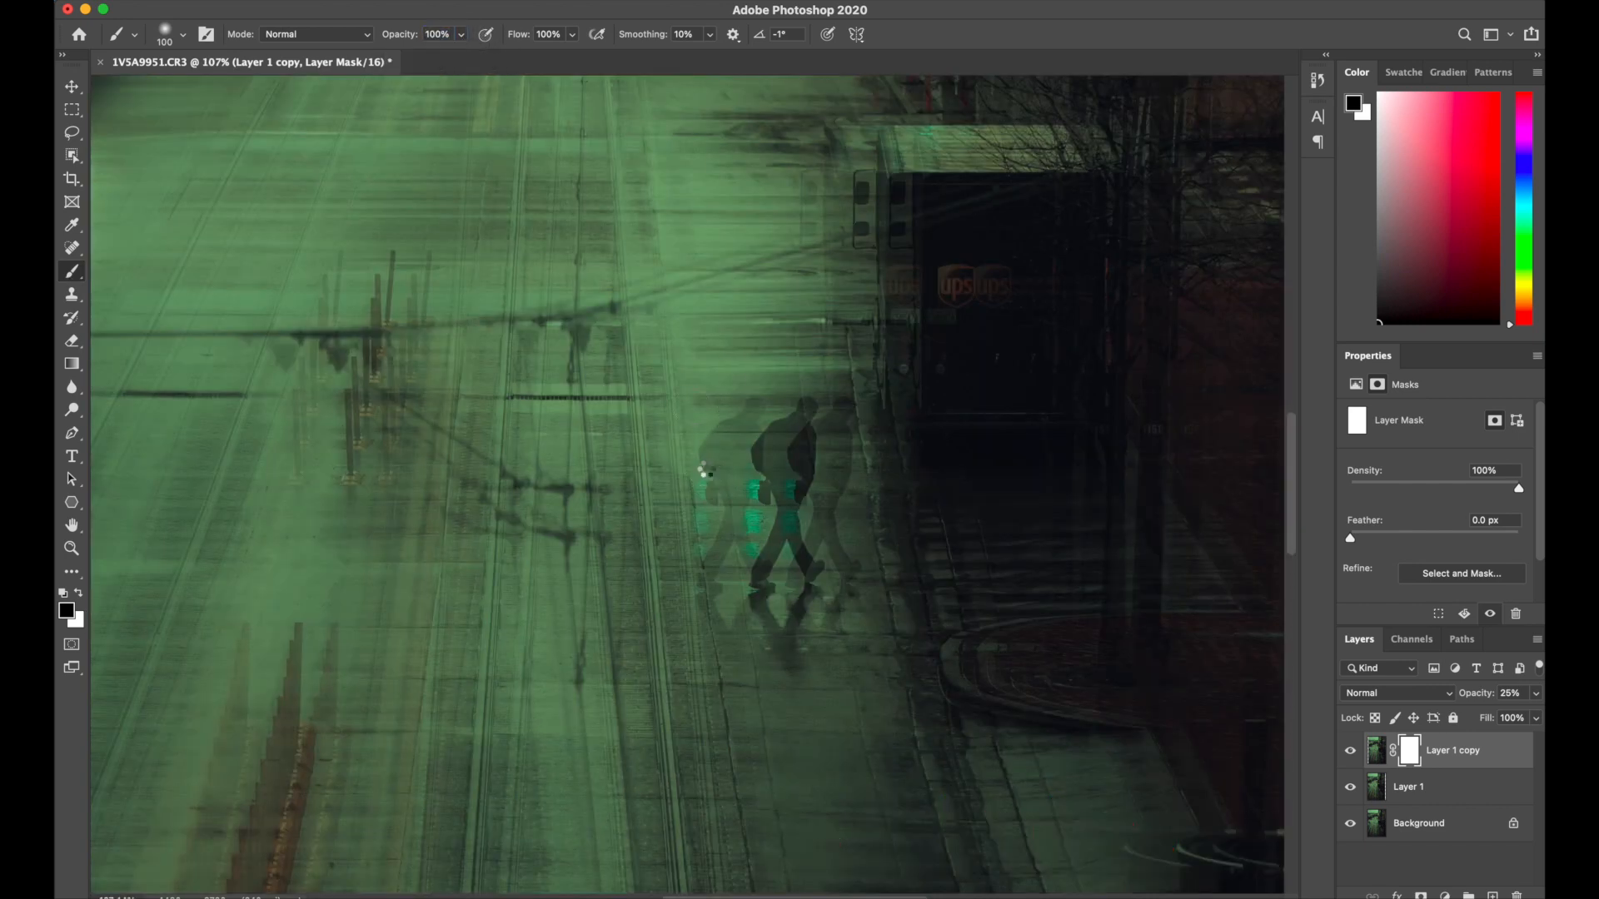
mouse_move(700, 560)
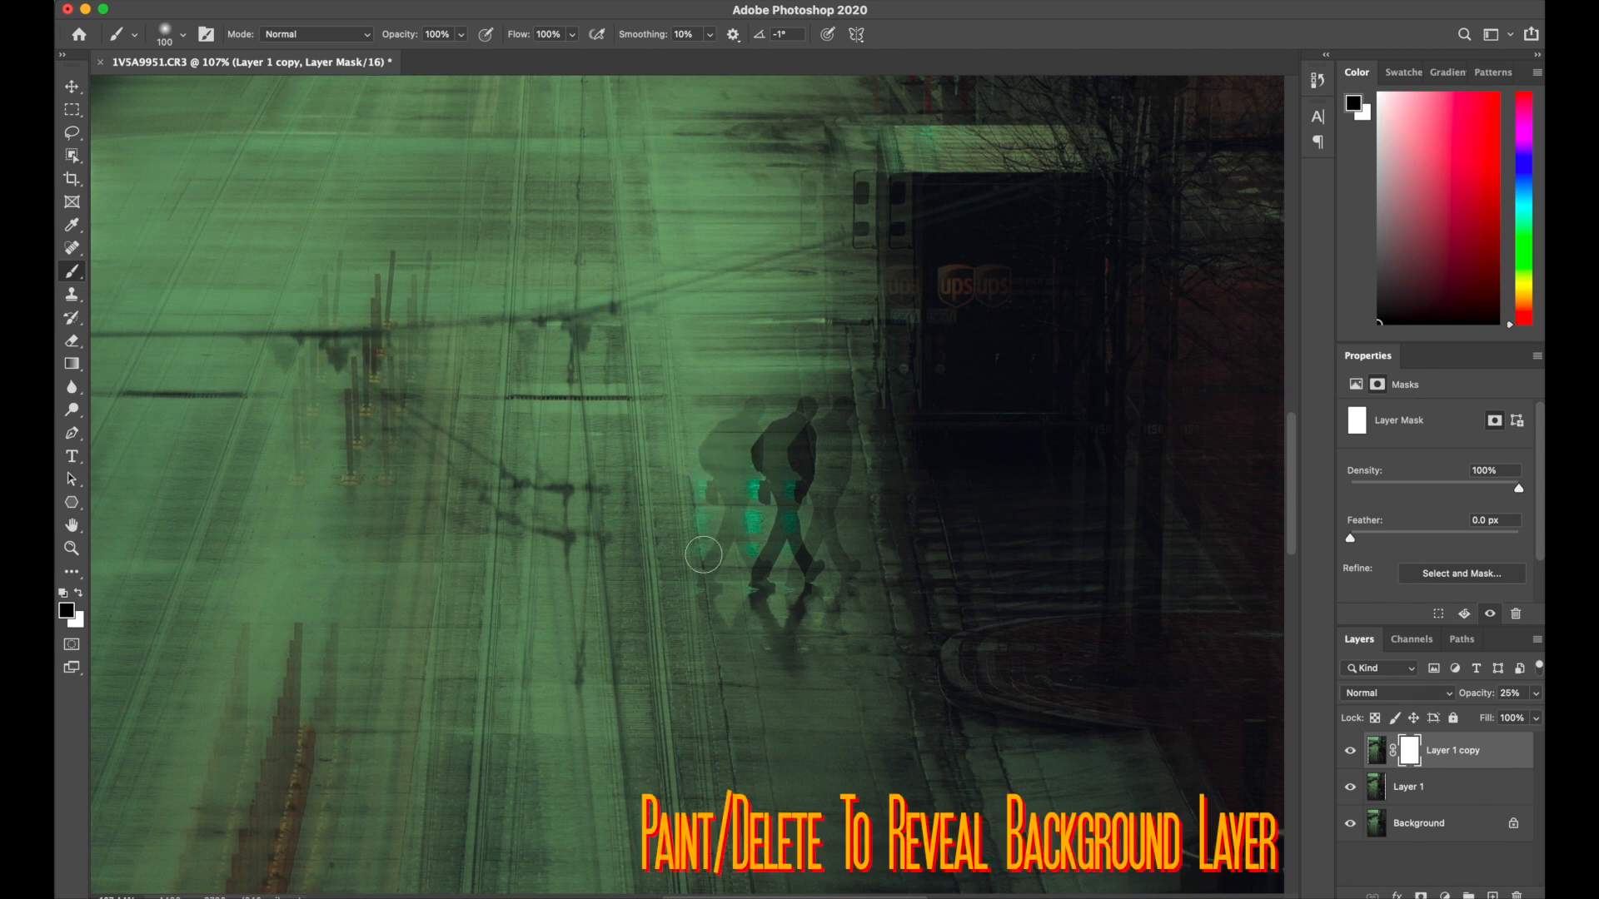
Paint black on Layer 1 copy's mask over the walking man so he stays sharp
drag(701, 555, 770, 506)
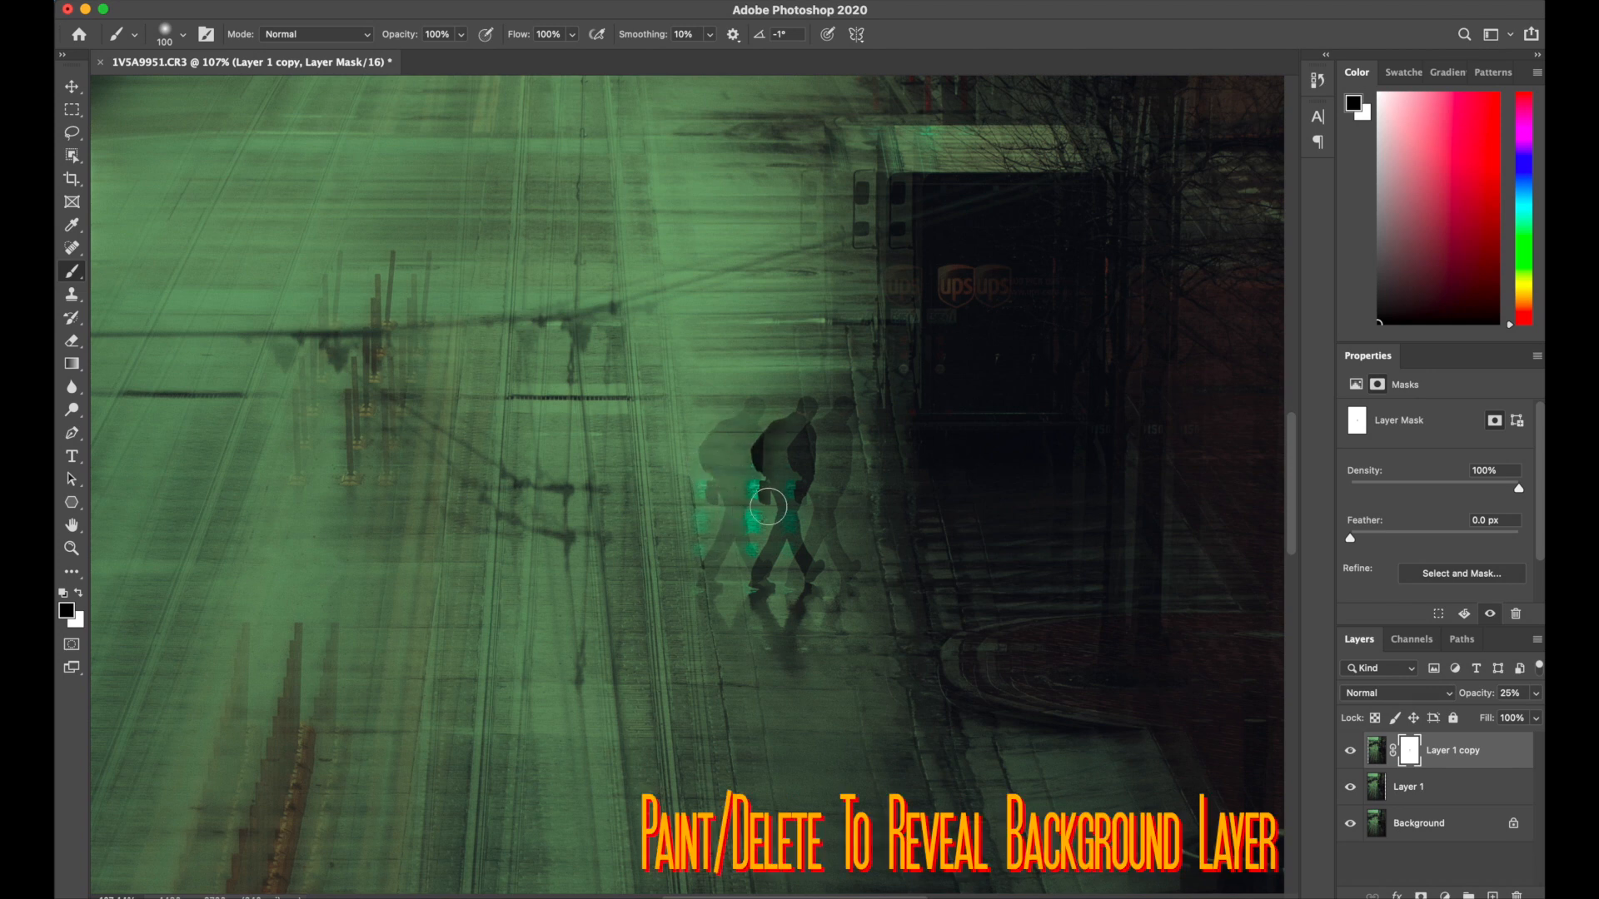
drag(770, 507, 799, 510)
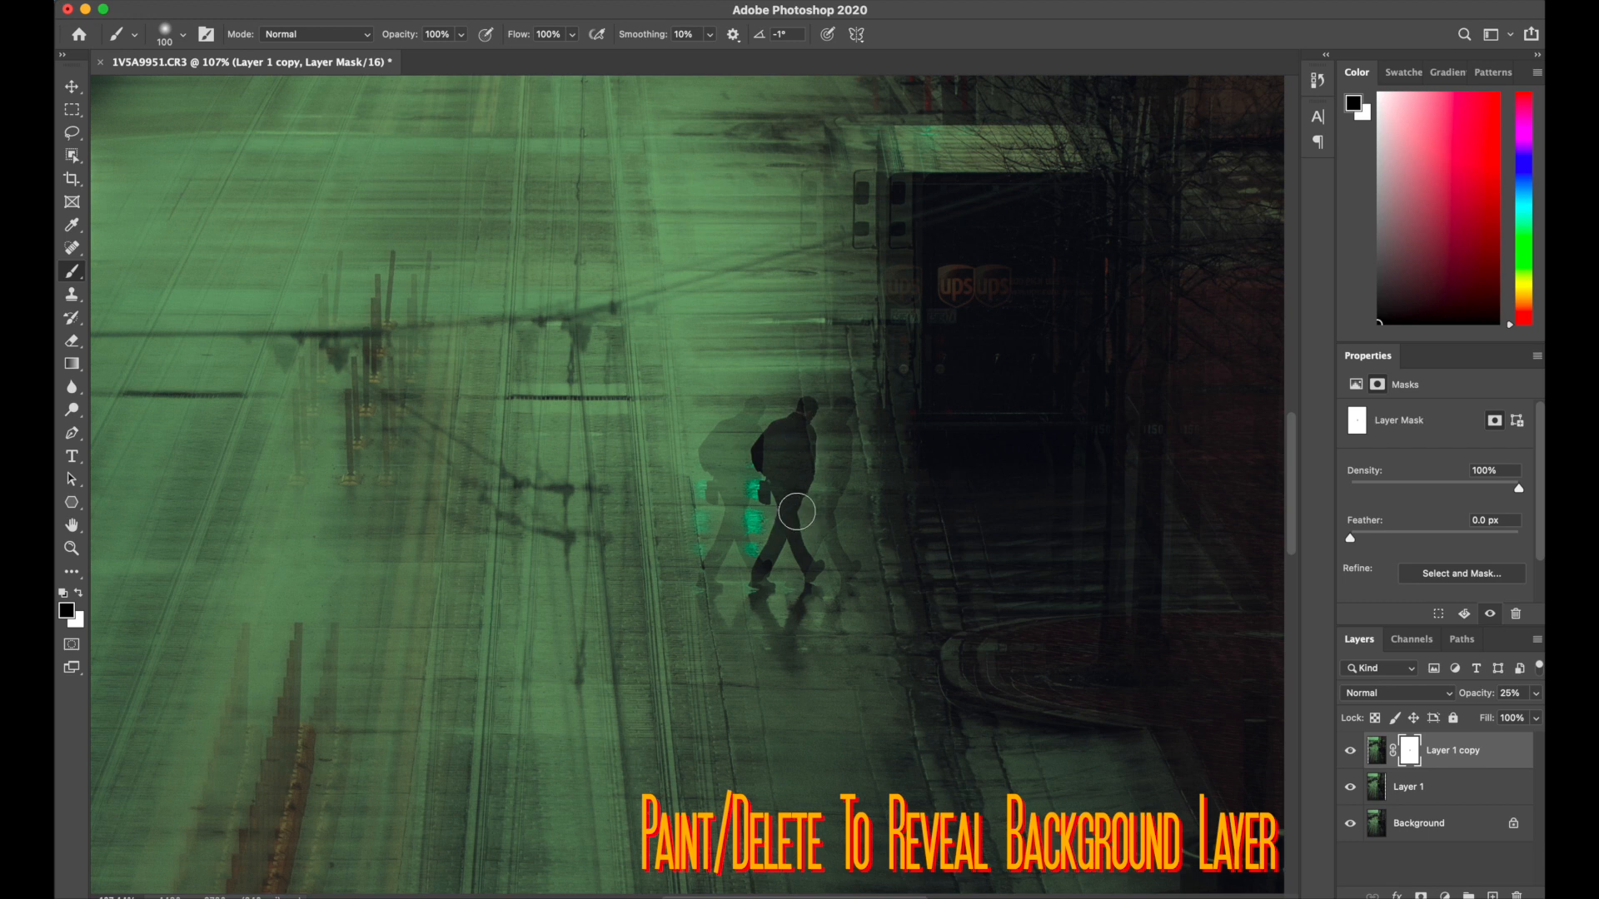